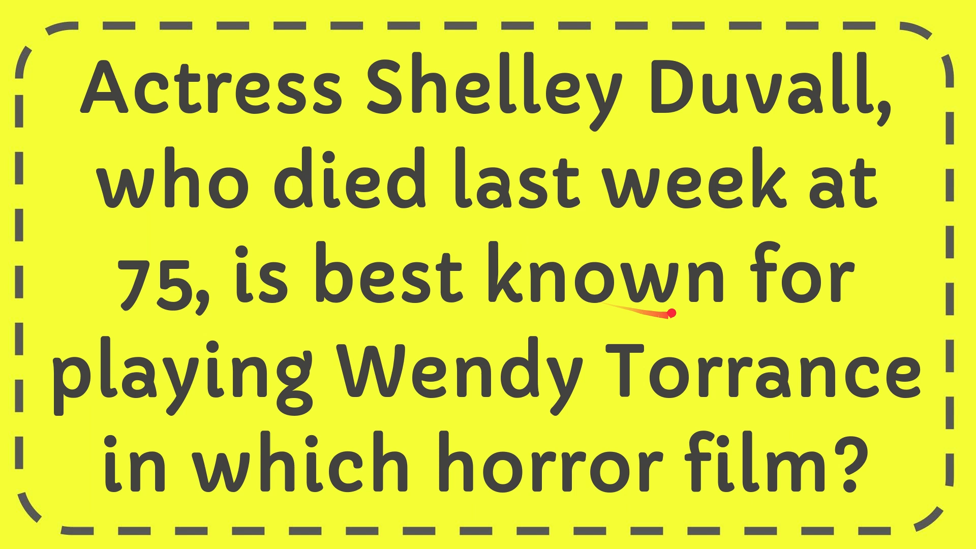
mouse_move(582, 420)
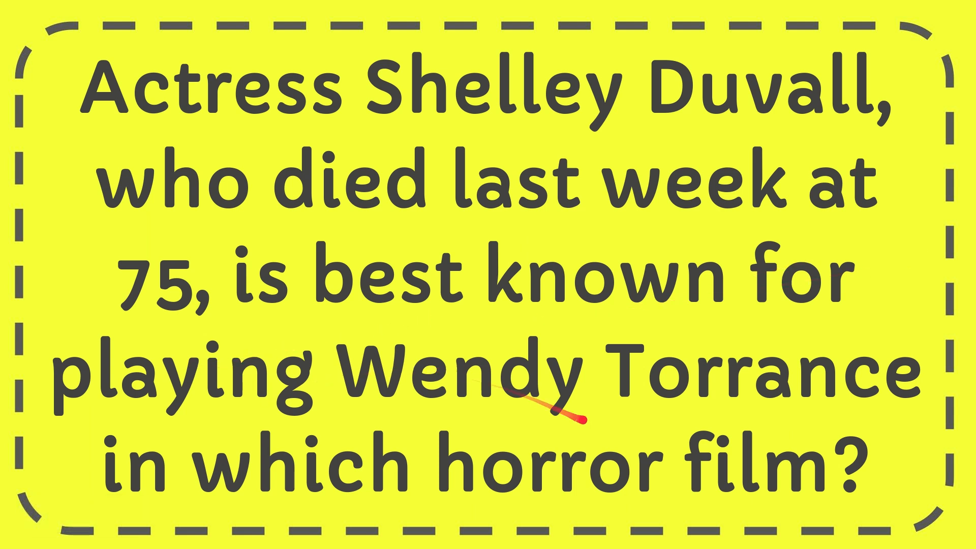